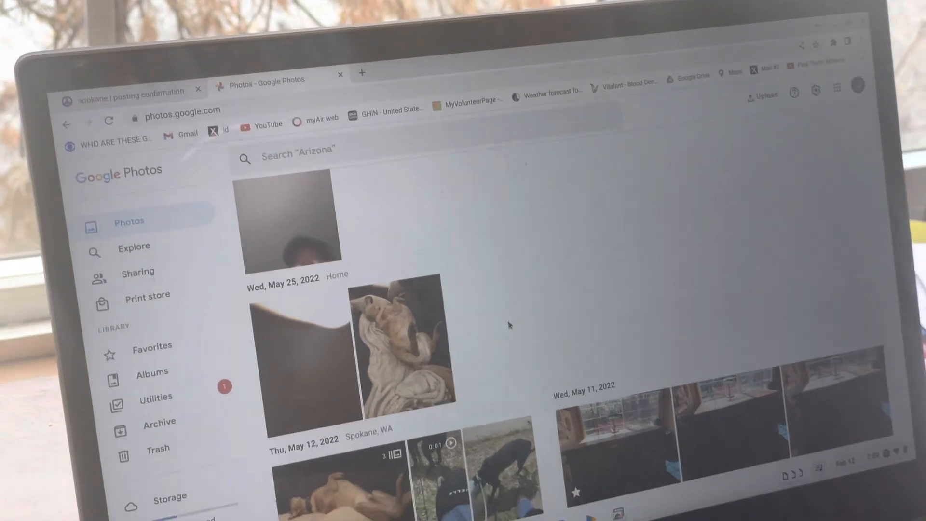
Step: View the May 25, 2022 photo of the dog on its back with its download options
{"action": "left_click", "coordinate": [406, 348]}
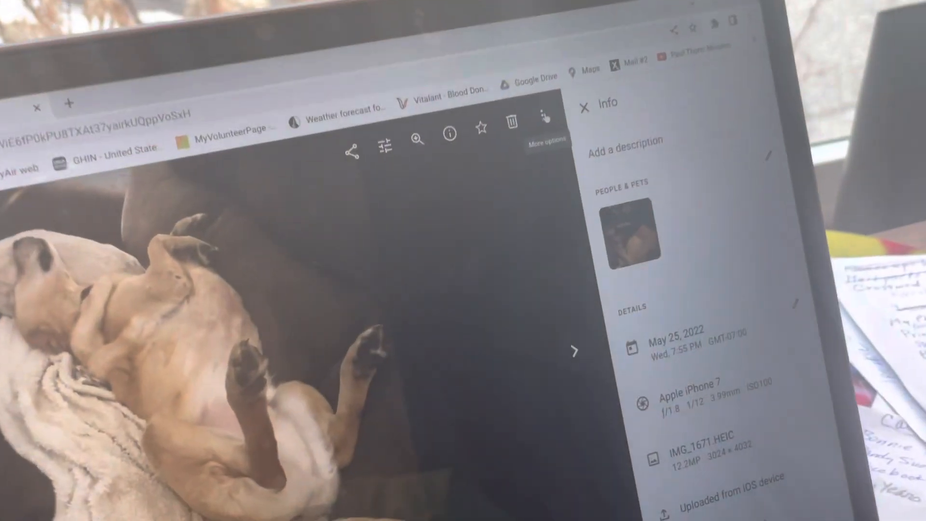
{"action": "left_click", "coordinate": [547, 117]}
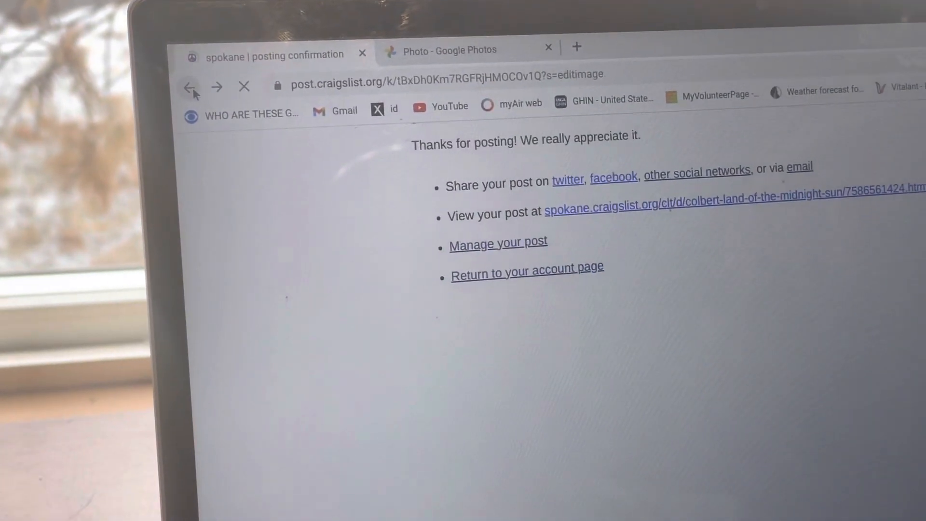
Step: Return to the account home and show only the inactive (expired and deleted) postings
{"action": "left_click", "coordinate": [189, 87]}
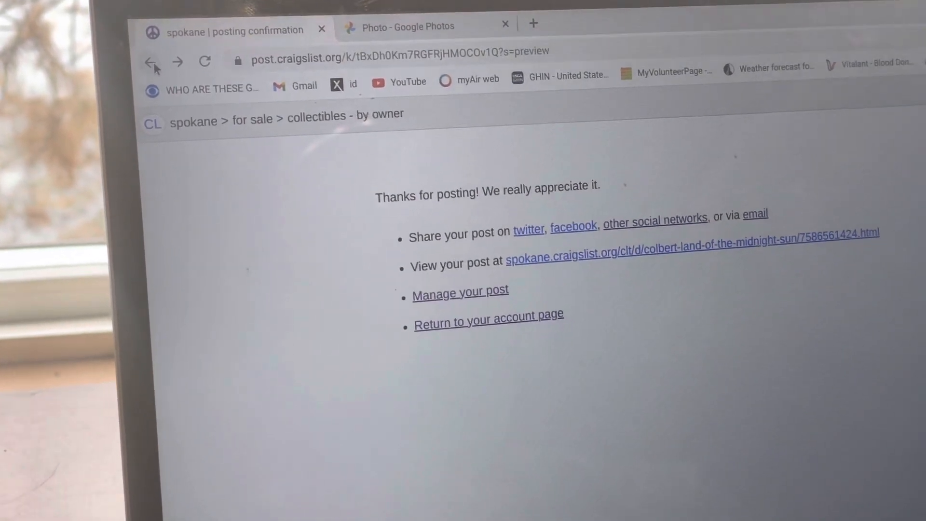
{"action": "left_click", "coordinate": [488, 315]}
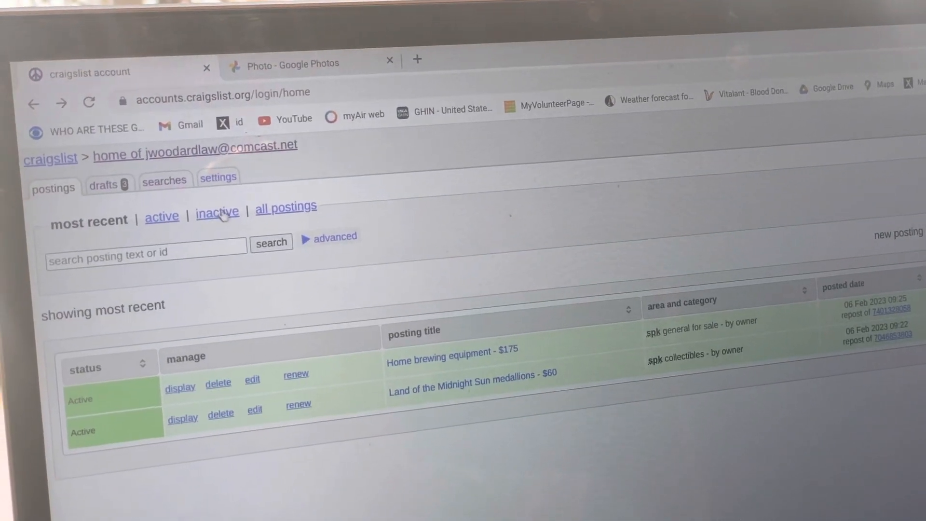
{"action": "left_click", "coordinate": [217, 211]}
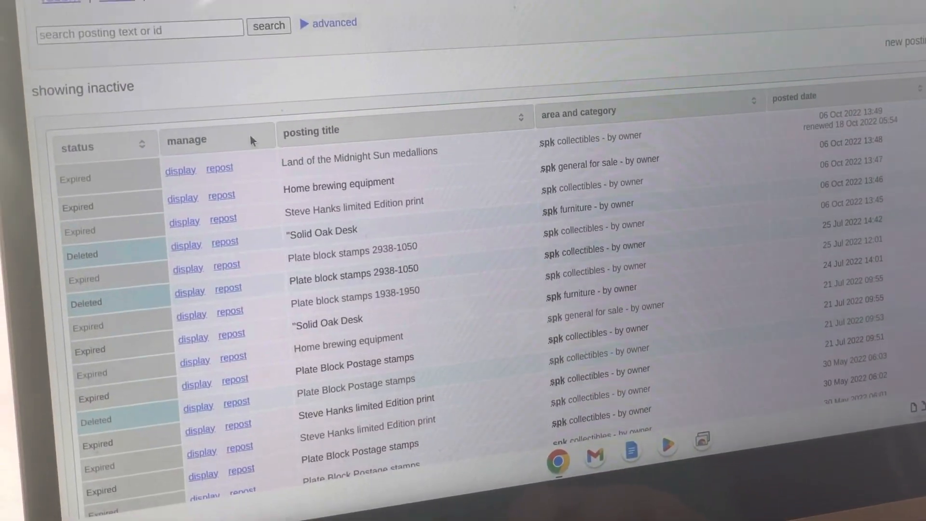
{"action": "scroll", "scroll_direction": "up", "scroll_amount": 3}
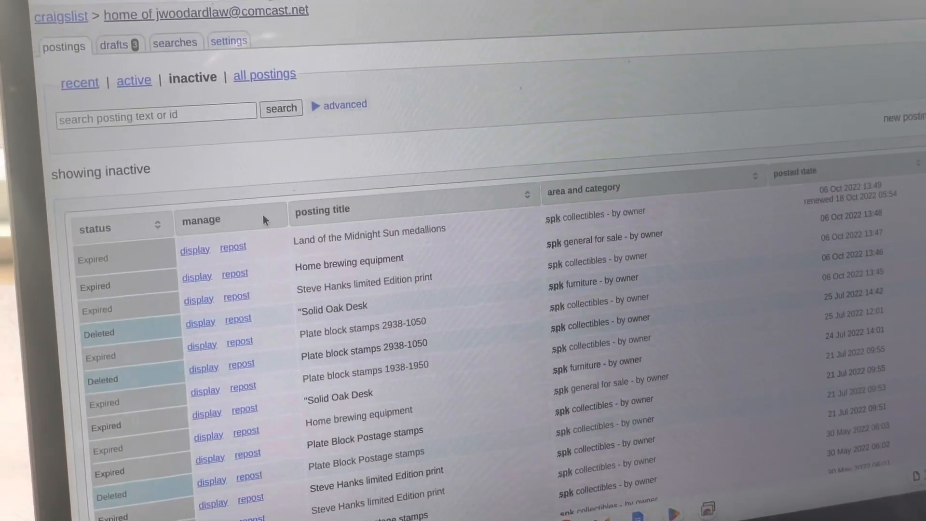
{"action": "scroll", "scroll_direction": "down", "scroll_amount": 3}
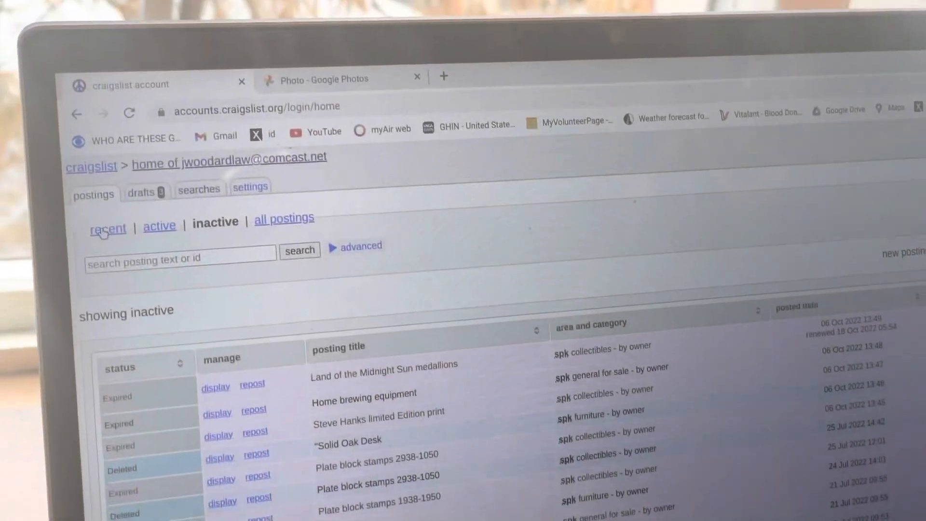
Step: Show recent postings, then start a new post in the 'antiques - by owner' category
{"action": "left_click", "coordinate": [107, 227]}
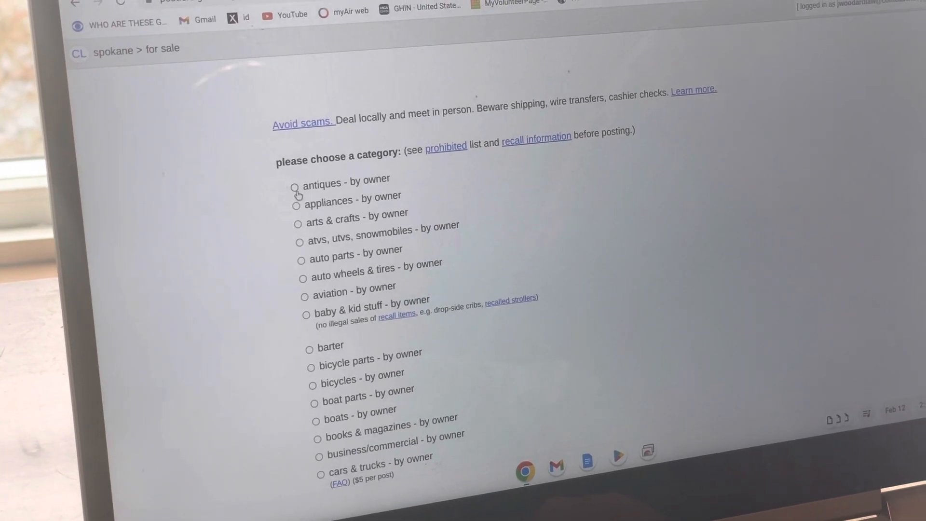
{"action": "left_click", "coordinate": [293, 184]}
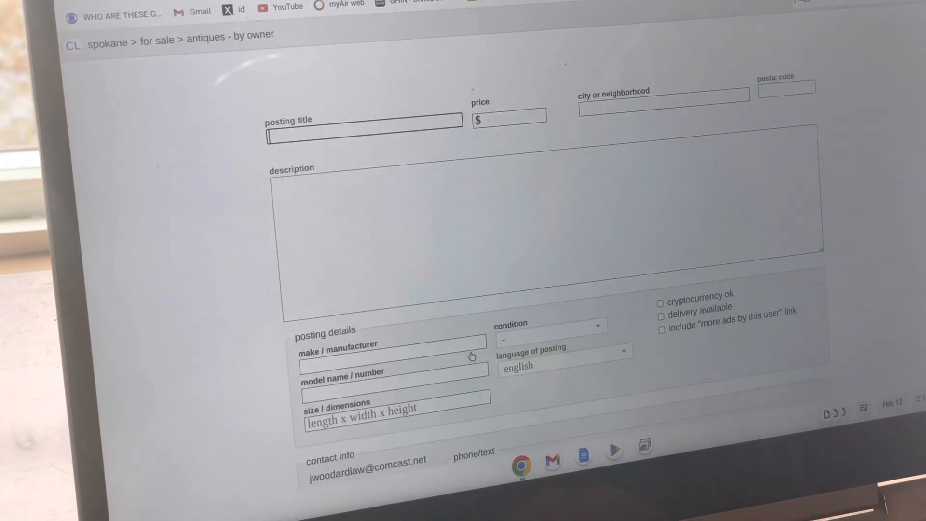
{"action": "scroll", "scroll_direction": "down", "scroll_amount": 3}
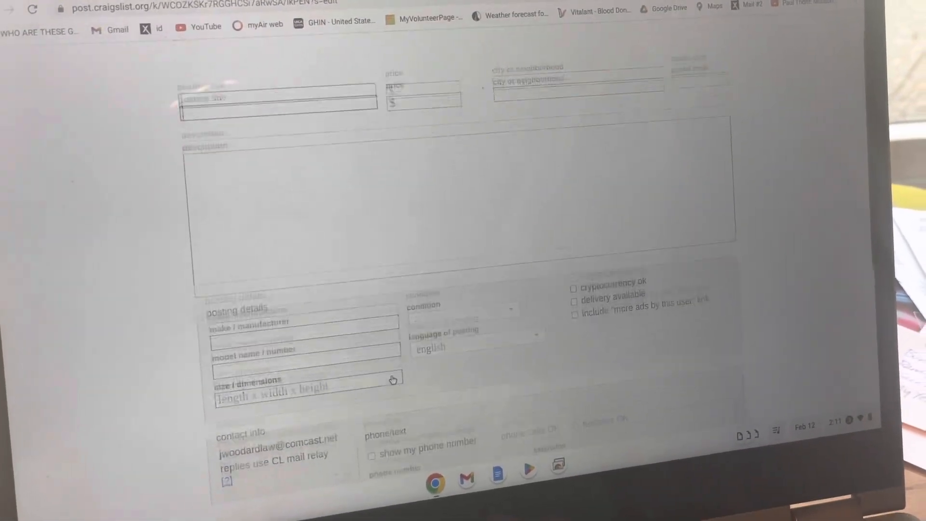
{"action": "scroll", "scroll_direction": "down", "scroll_amount": 3}
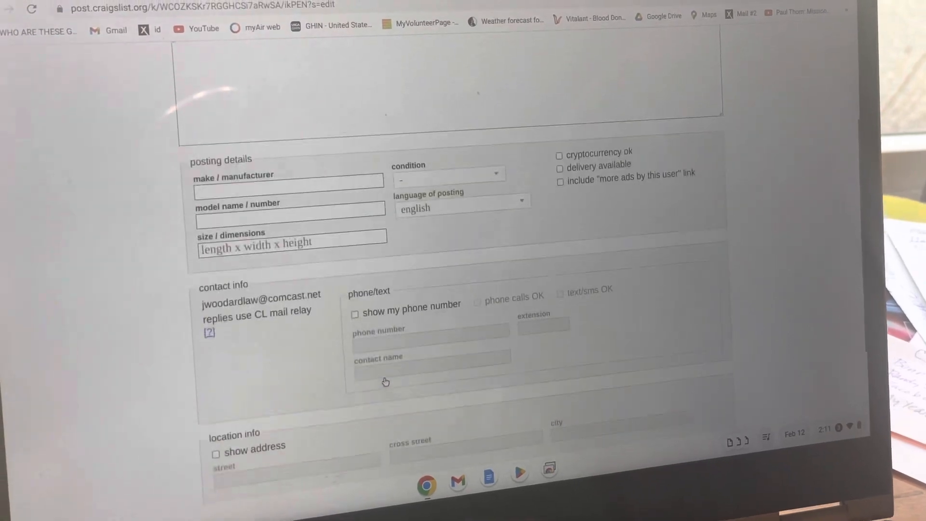
{"action": "scroll", "scroll_direction": "up", "scroll_amount": 3}
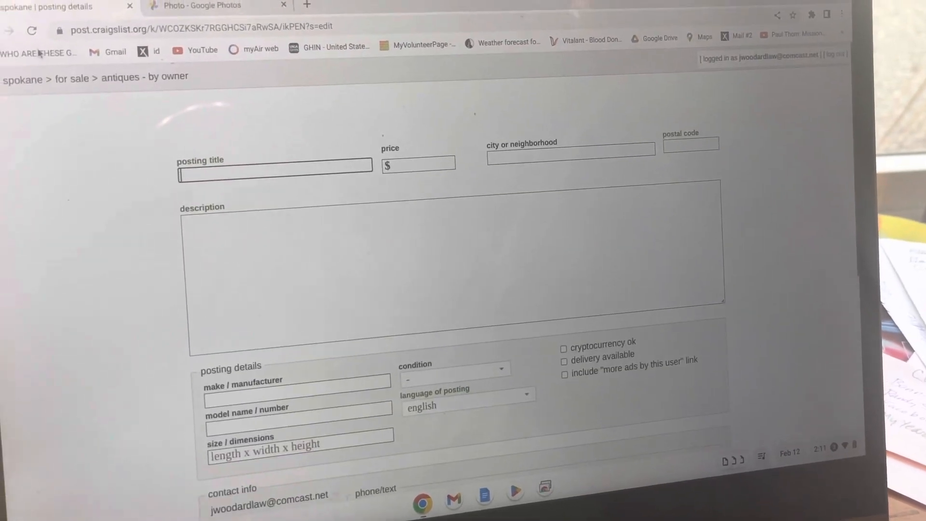
Step: Abandon the antiques posting form and return to the recent postings list
{"action": "left_click", "coordinate": [86, 43]}
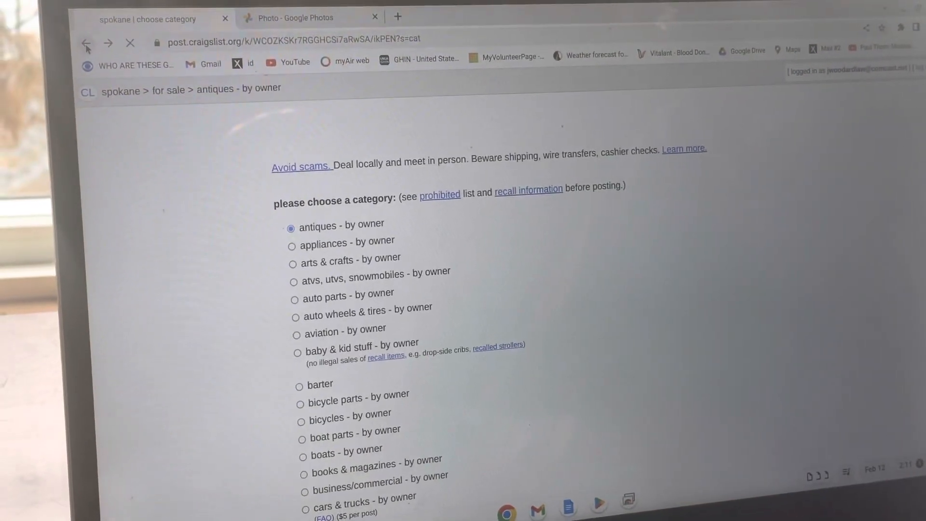
{"action": "left_click", "coordinate": [86, 43]}
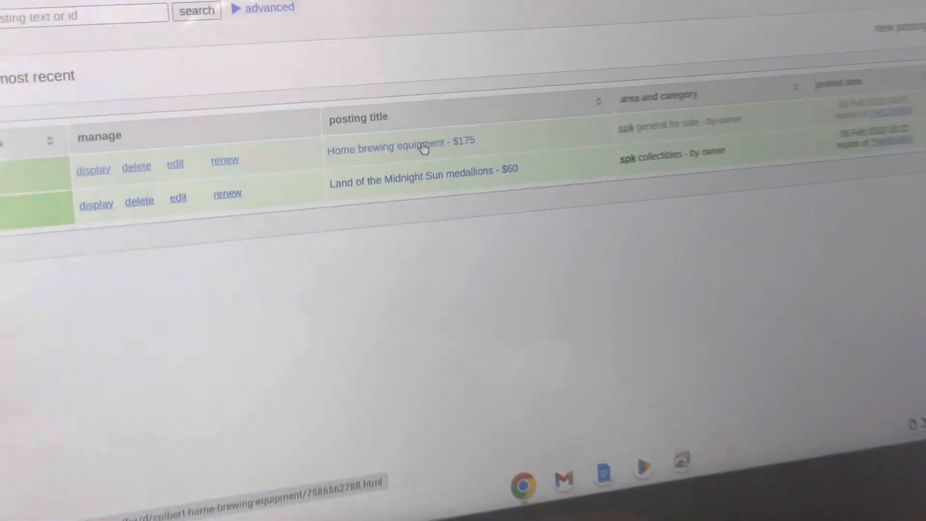
Step: Edit the Home brewing equipment listing and go to its image editor showing 0 of 24 images
{"action": "left_click", "coordinate": [401, 147]}
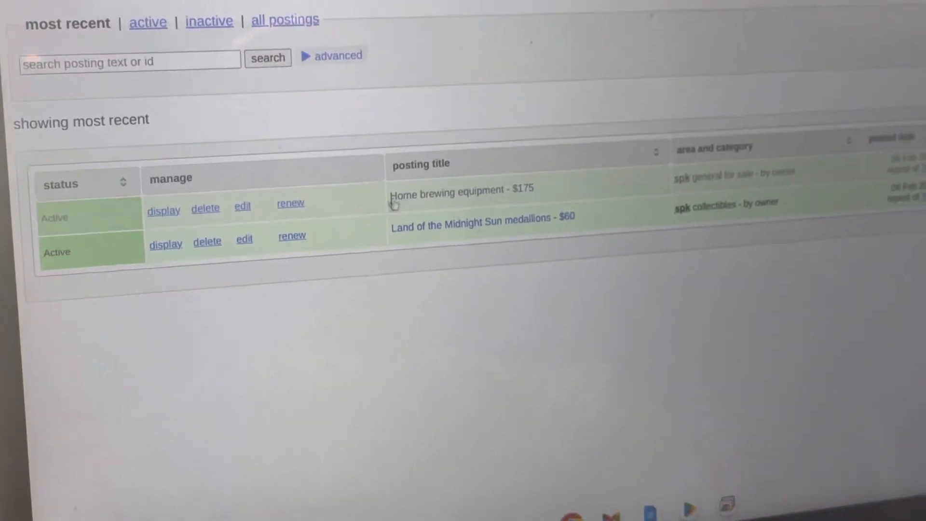
{"action": "scroll", "scroll_direction": "up", "scroll_amount": 3}
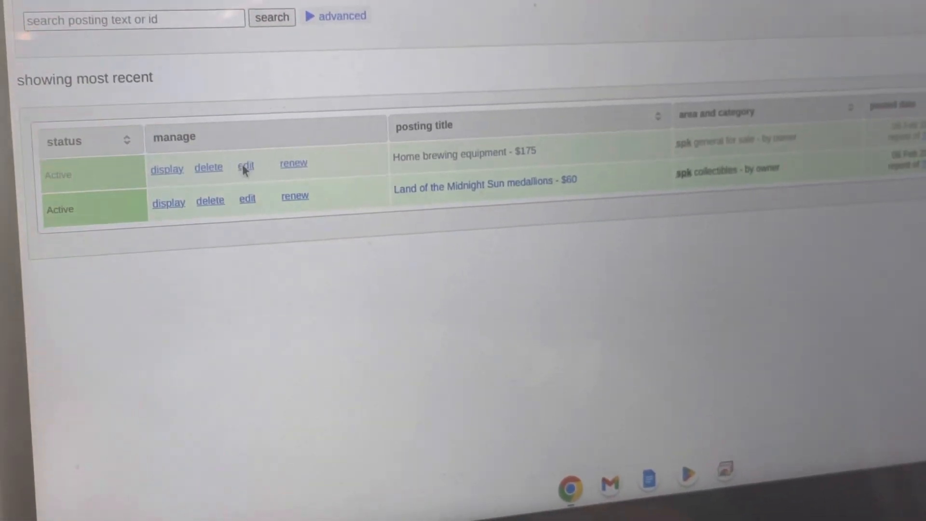
{"action": "left_click", "coordinate": [246, 167]}
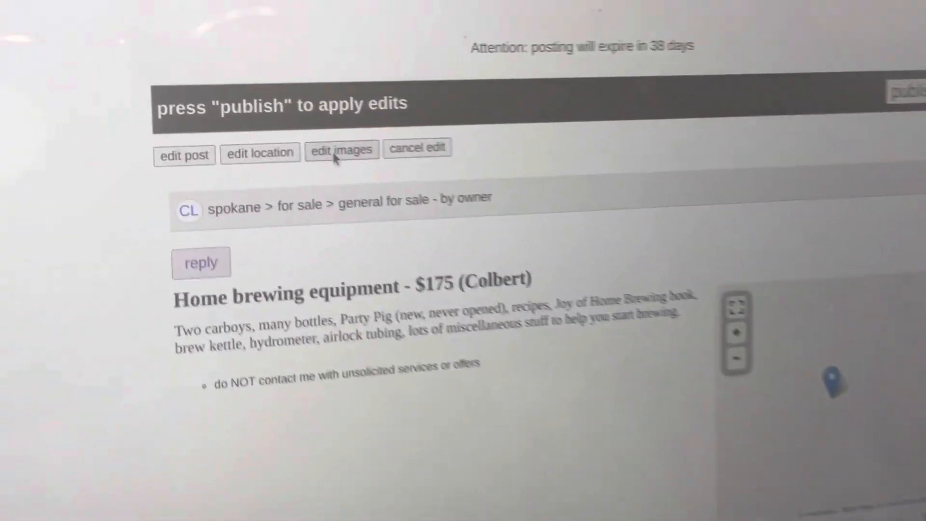
{"action": "left_click", "coordinate": [342, 150]}
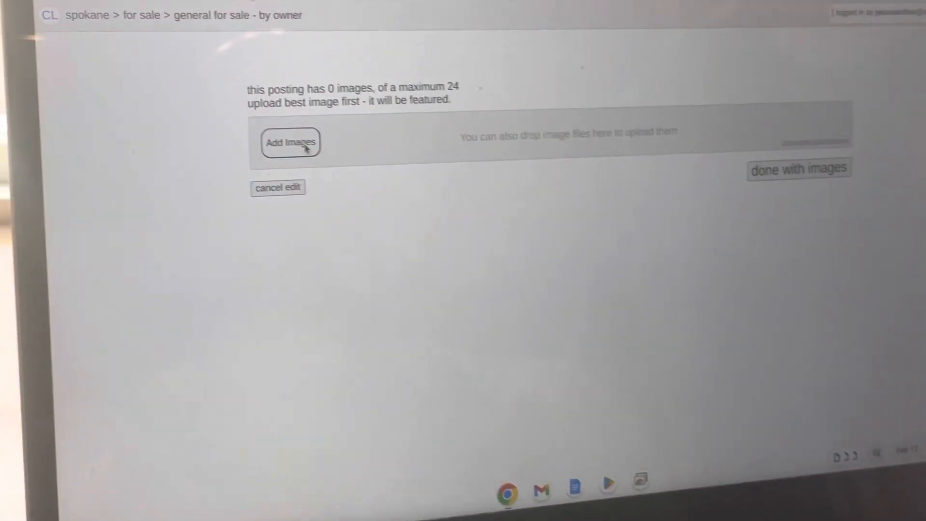
Step: Upload the newest file in Downloads, the dog photo, as the listing's featured image
{"action": "left_click", "coordinate": [290, 142]}
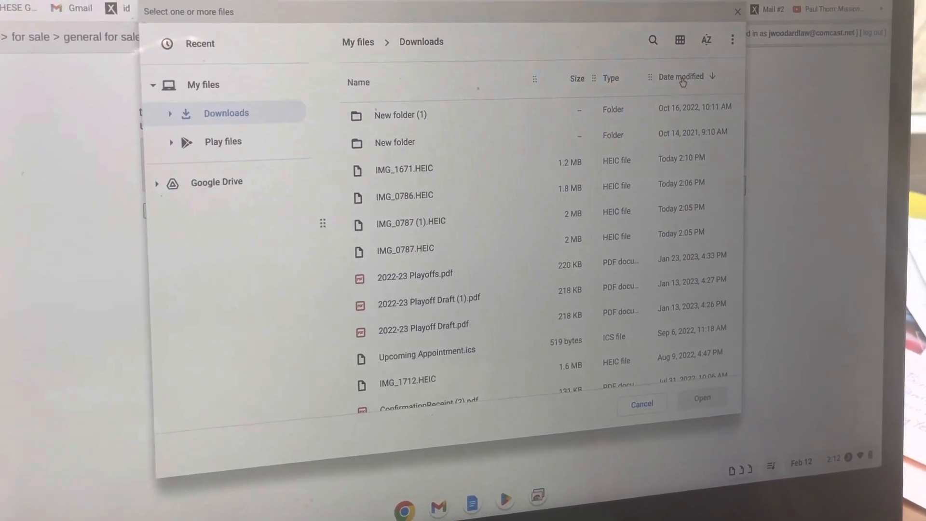
{"action": "left_click", "coordinate": [680, 76]}
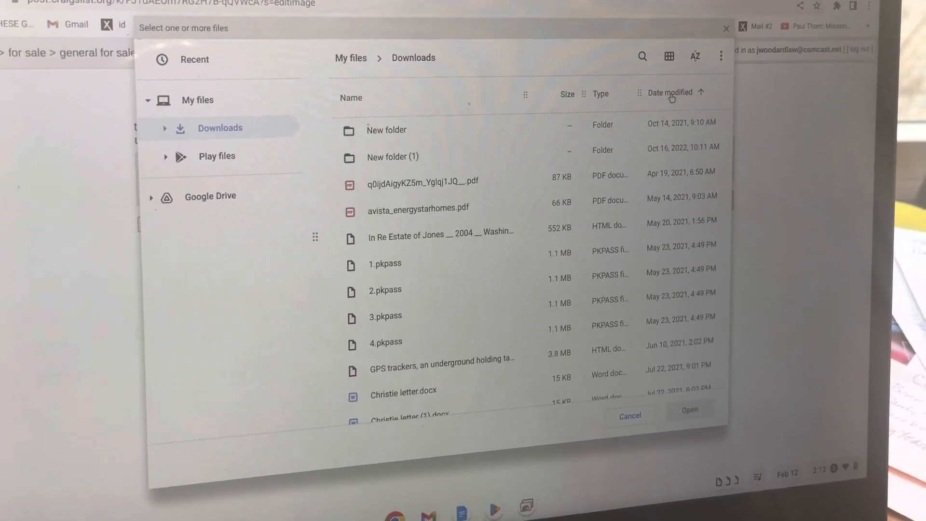
{"action": "left_click", "coordinate": [670, 93]}
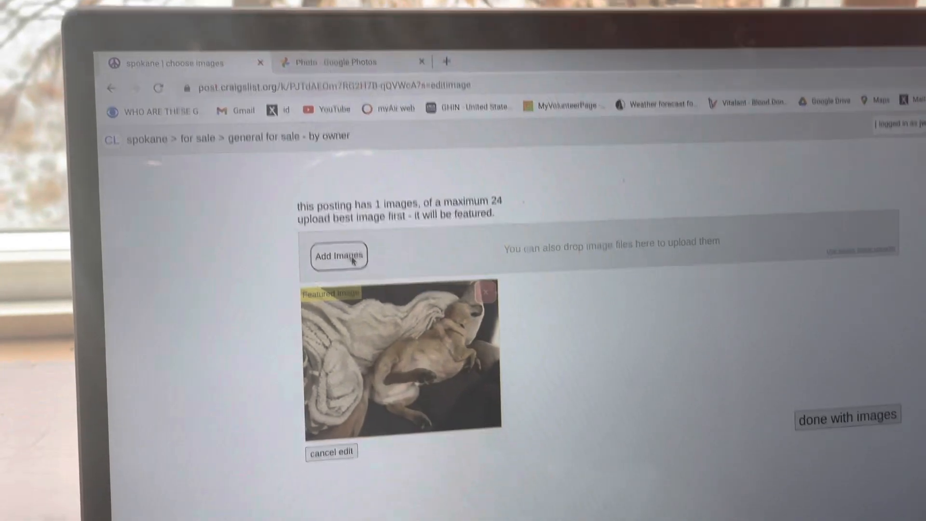
{"action": "scroll", "scroll_direction": "up", "scroll_amount": 3}
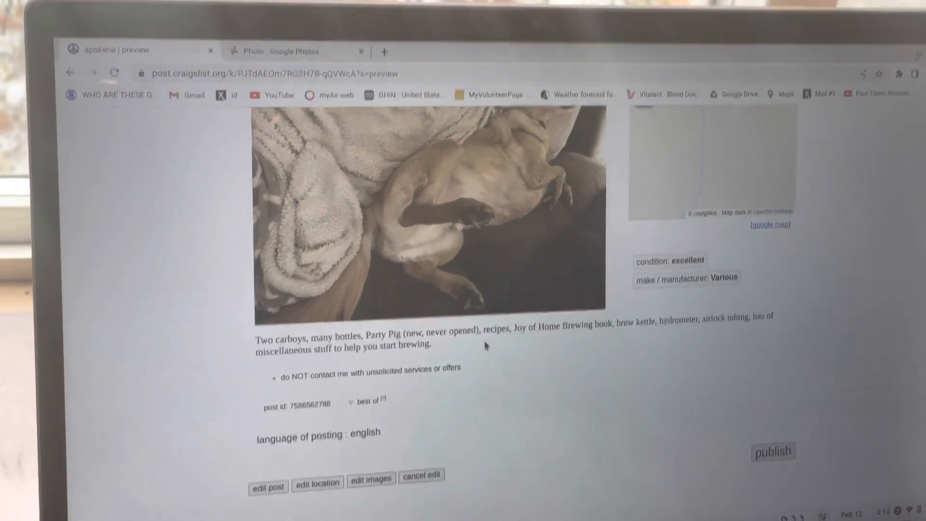
{"action": "scroll", "scroll_direction": "up", "scroll_amount": 3}
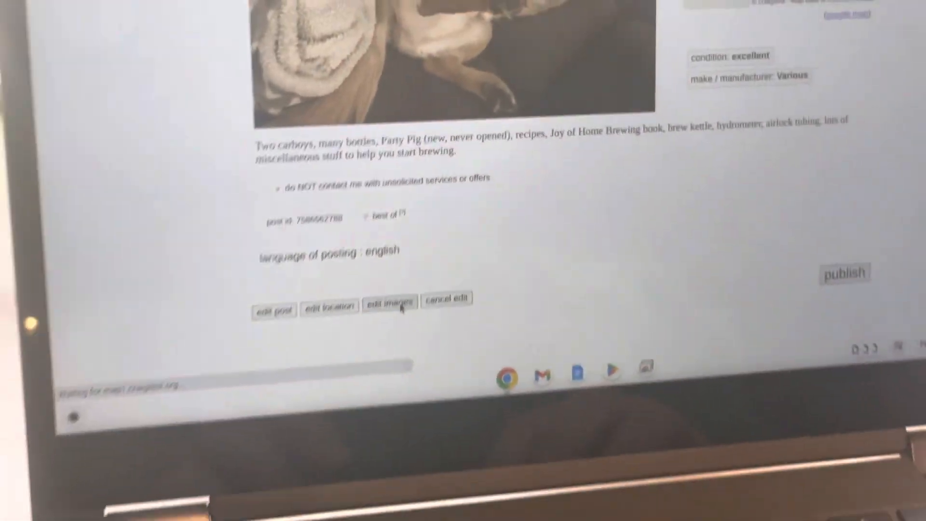
{"action": "left_click", "coordinate": [389, 304]}
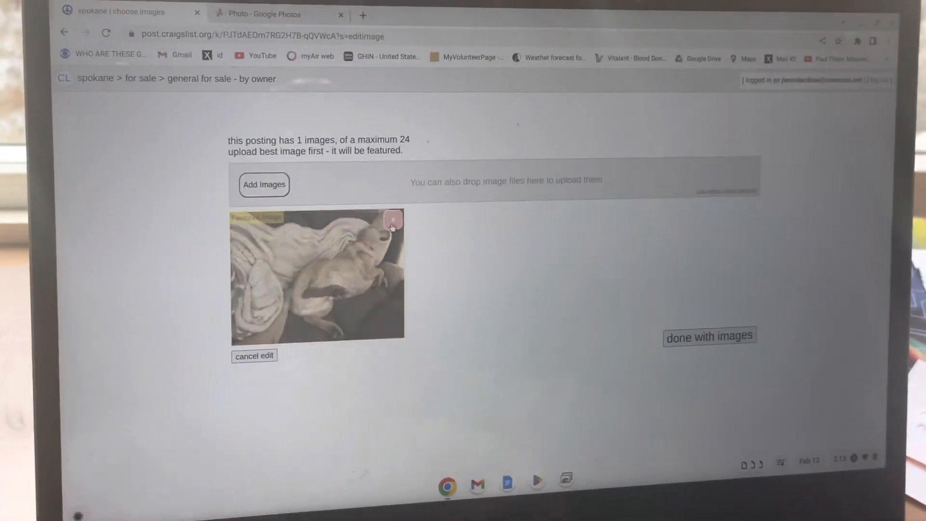
Step: Delete the featured dog photo from the Home brewing equipment listing
{"action": "left_click", "coordinate": [393, 220]}
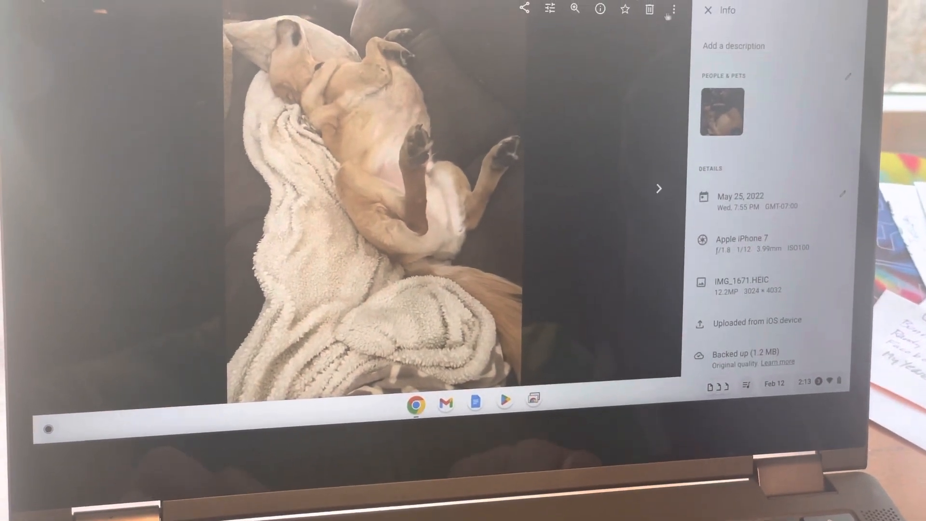
Step: Bring up More options for IMG_1671.HEIC in Google Photos to download it again
{"action": "left_click", "coordinate": [672, 9]}
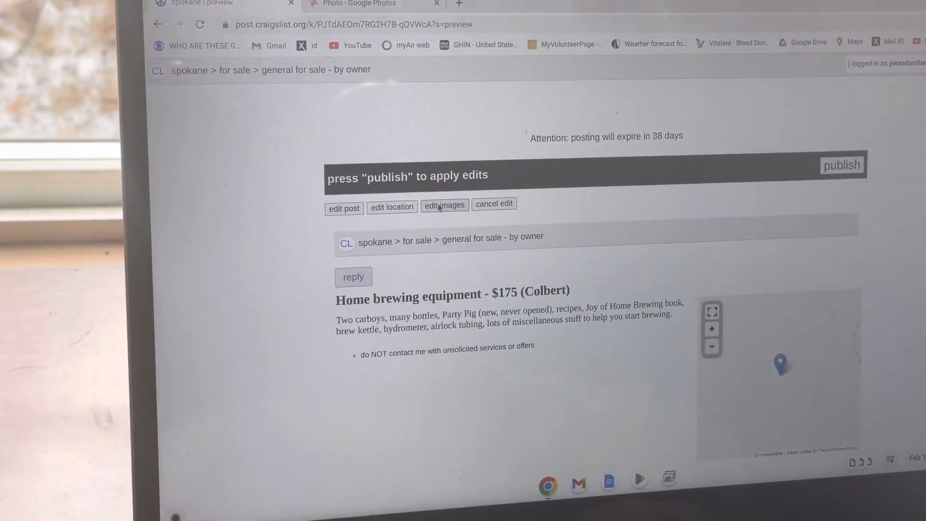
Step: Reopen the listing's image editor and start adding images from the Downloads folder
{"action": "left_click", "coordinate": [444, 205]}
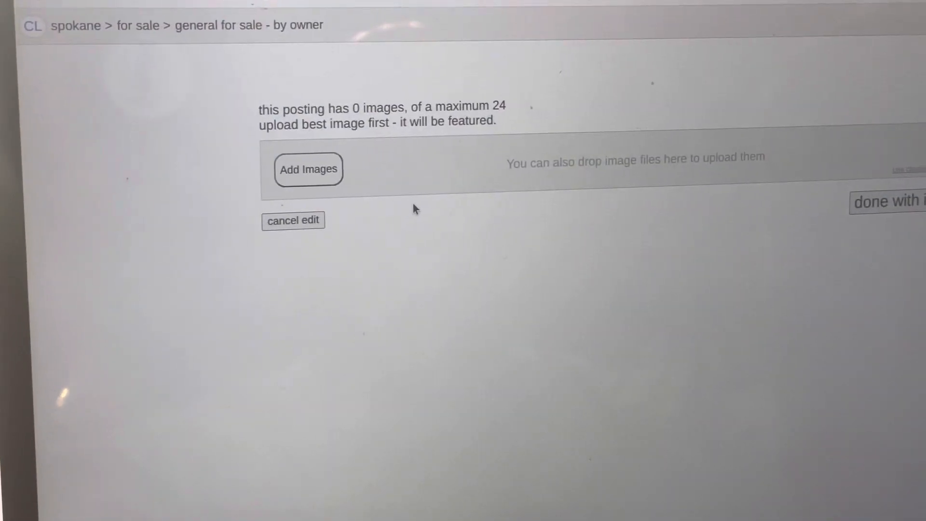
{"action": "left_click", "coordinate": [307, 169]}
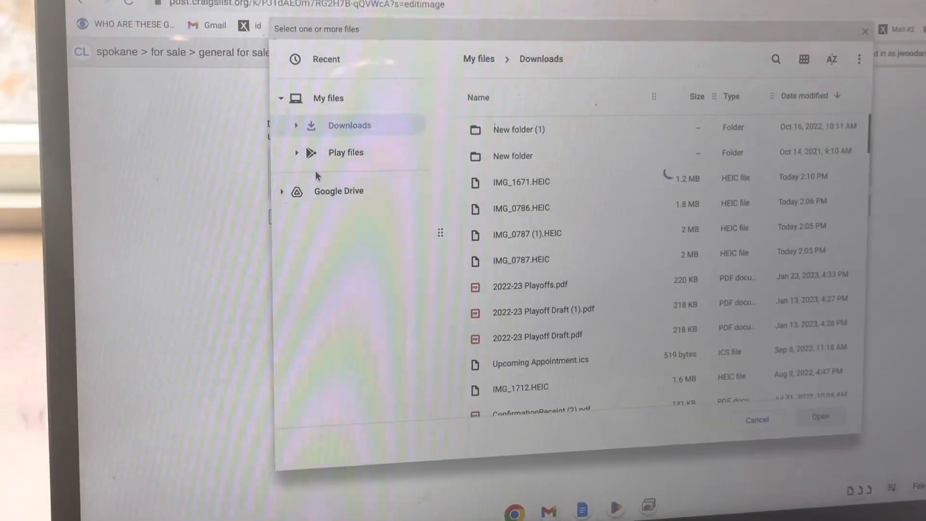